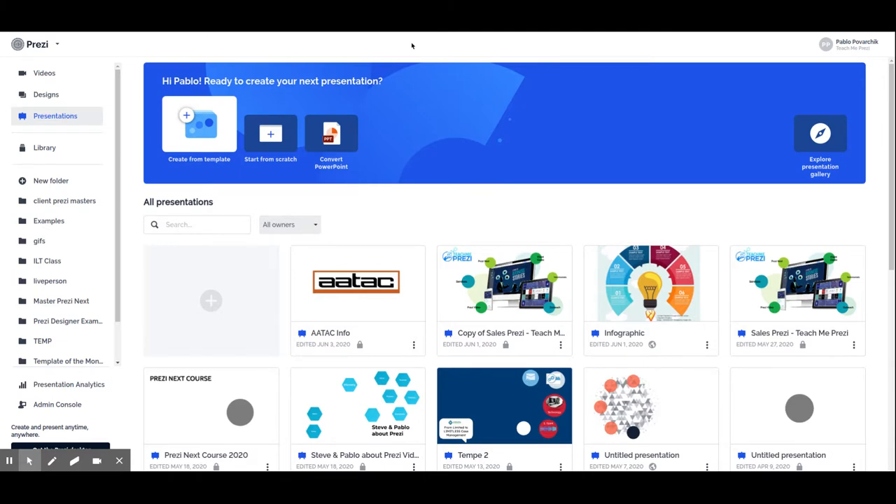
mouse_move(390, 218)
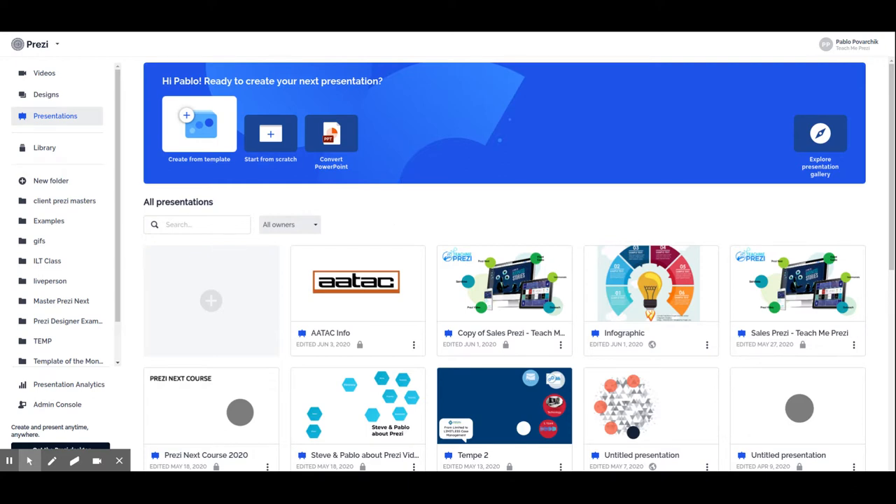
Create a blank presentation from scratch with default title, subtitle and topic circle.
left_click(270, 134)
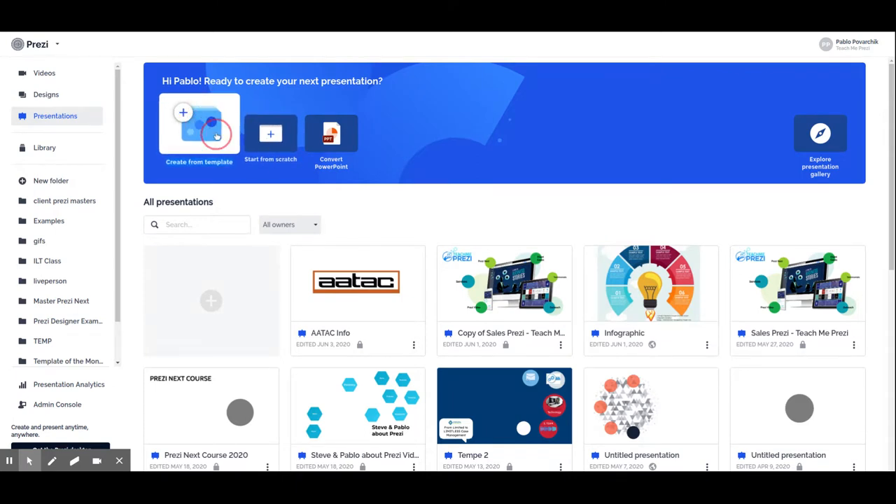
mouse_move(259, 184)
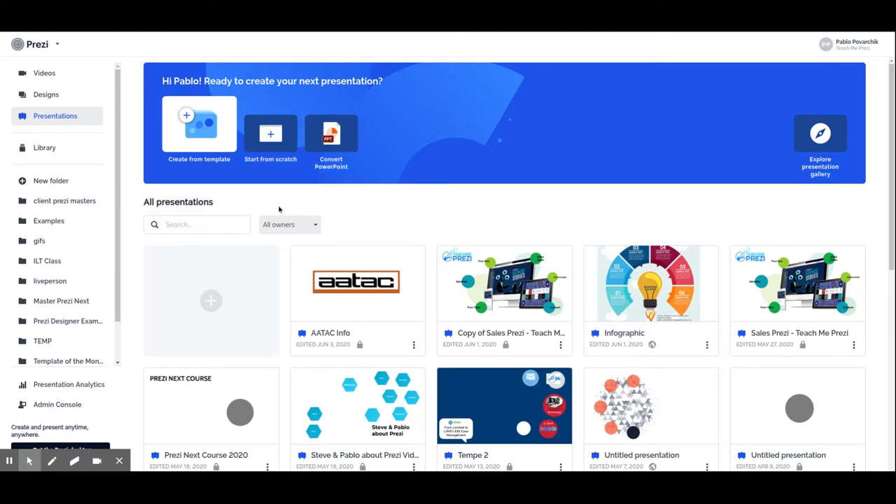
mouse_move(270, 134)
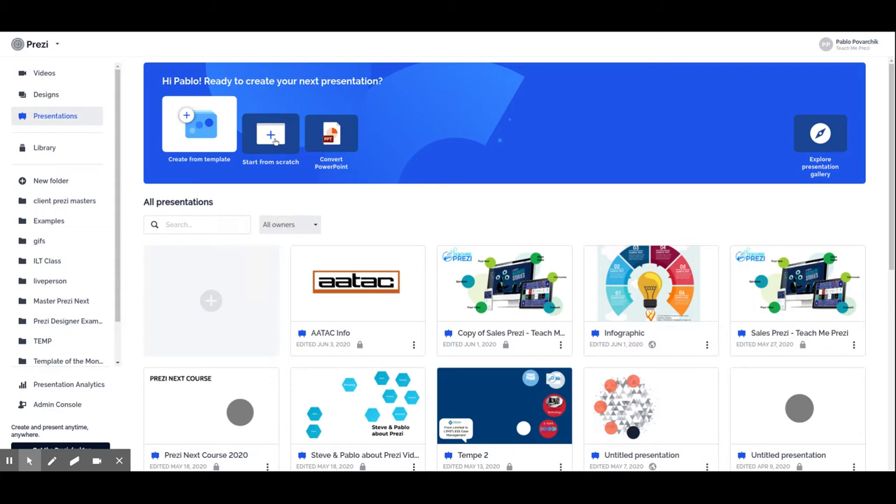
left_click(270, 133)
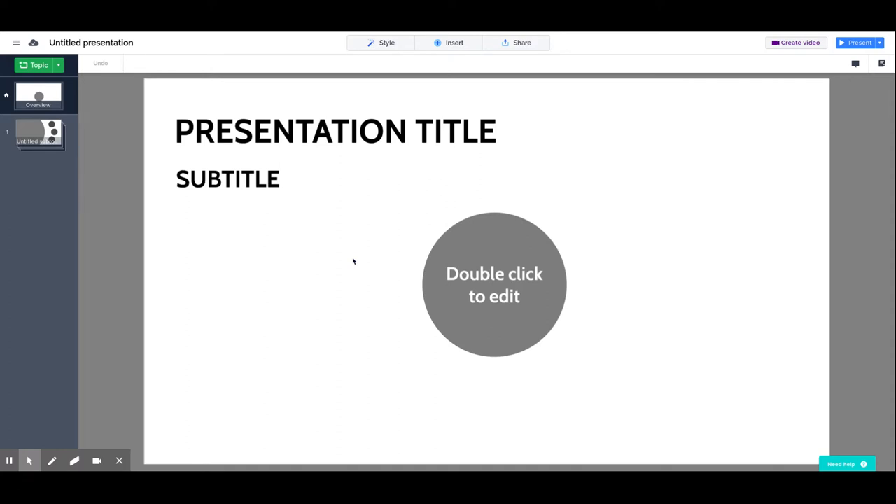
mouse_move(343, 266)
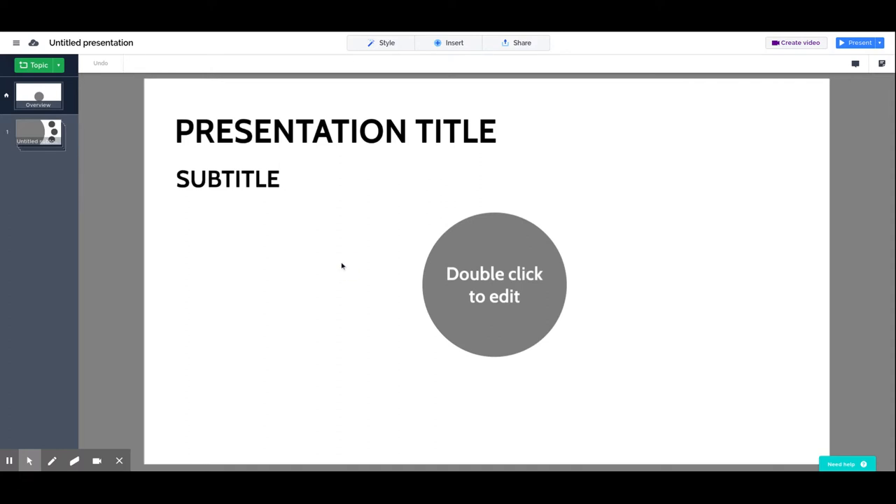
mouse_move(339, 235)
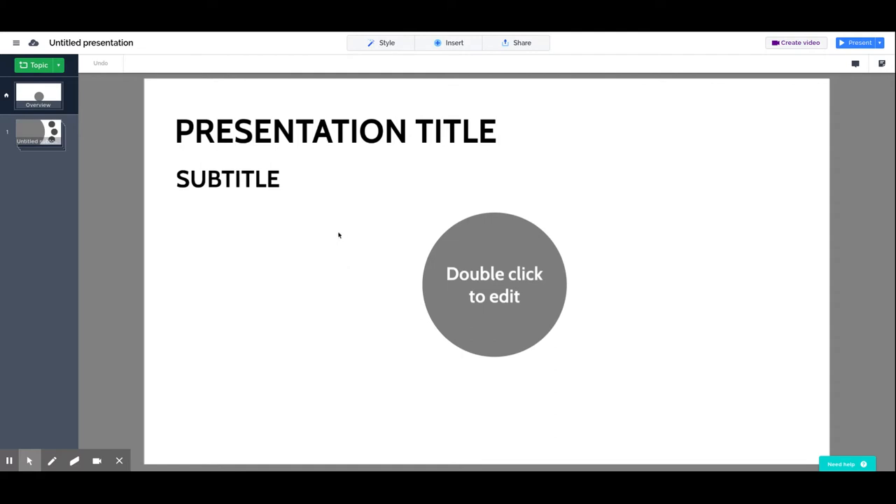
mouse_move(252, 284)
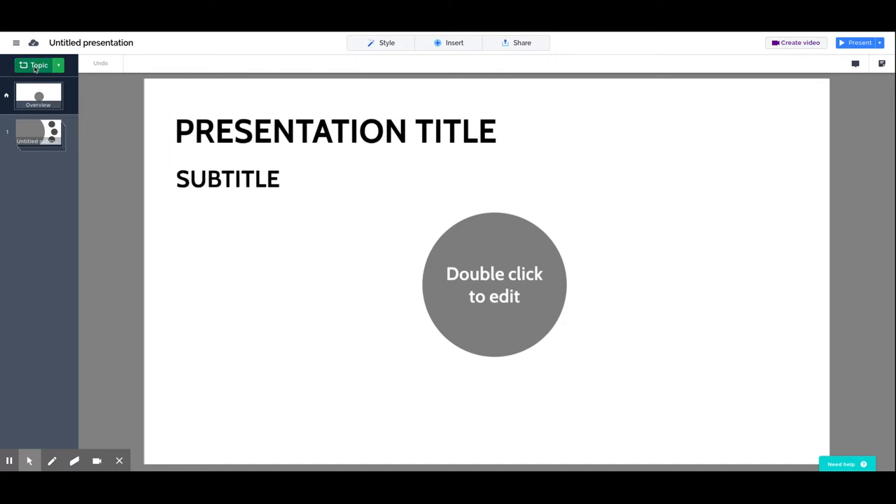
left_click(334, 131)
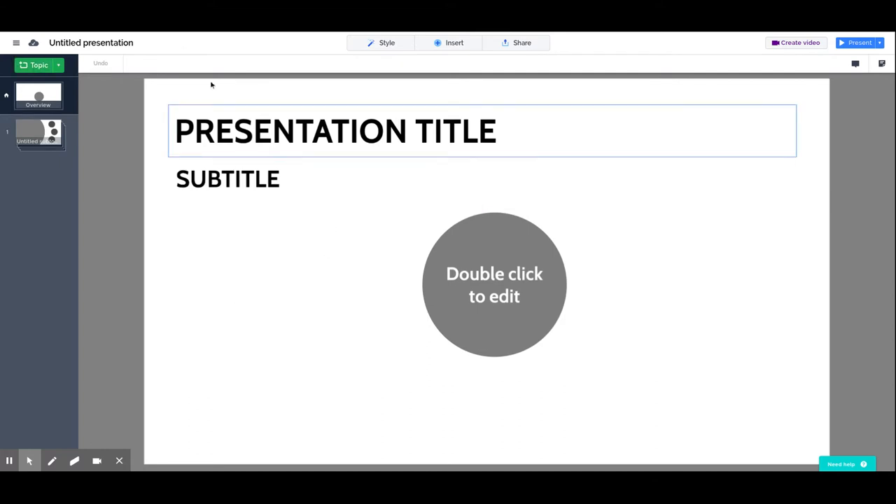
left_click(433, 414)
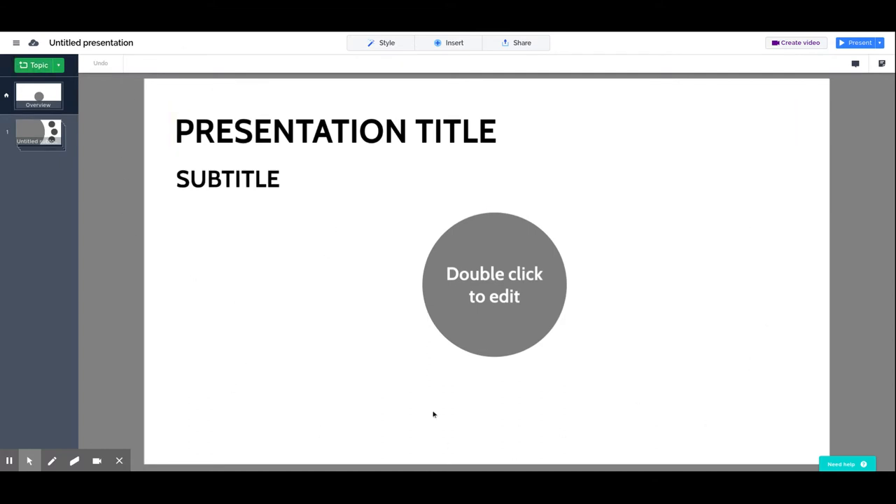
Move the grey circle to the upper right and position the new Topic circle lower left.
left_click(495, 284)
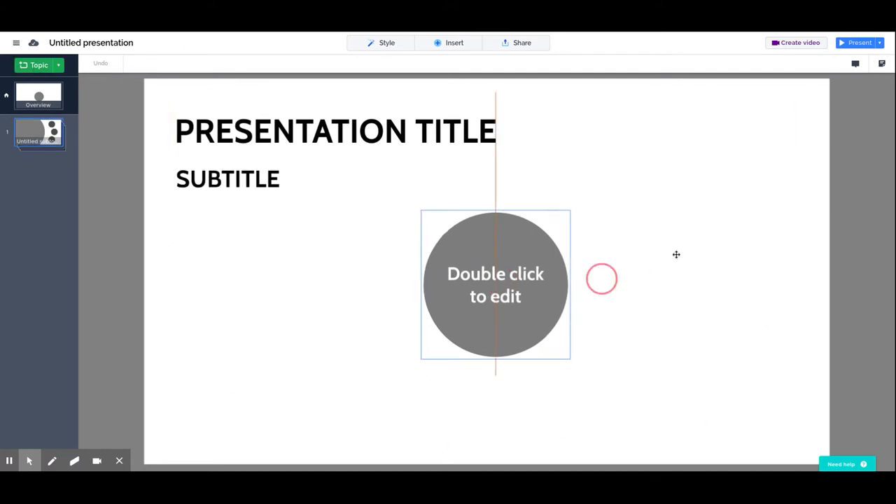
left_click_drag(495, 285, 726, 194)
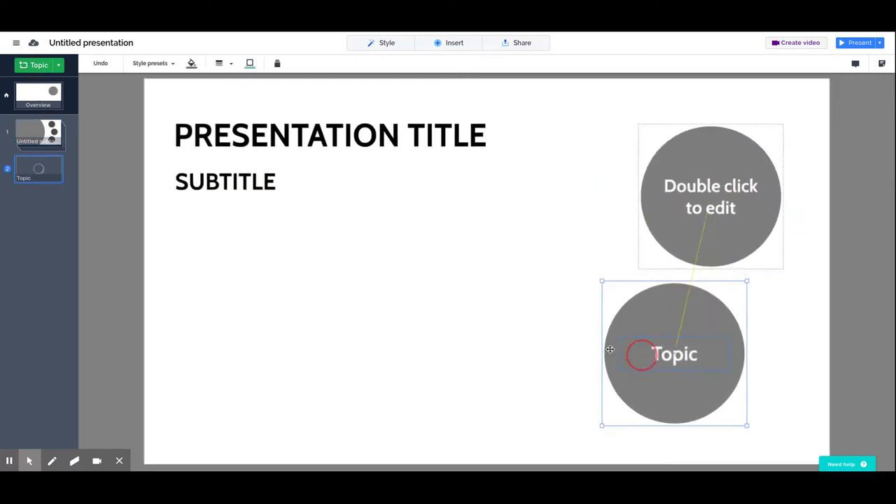
left_click_drag(673, 354, 520, 339)
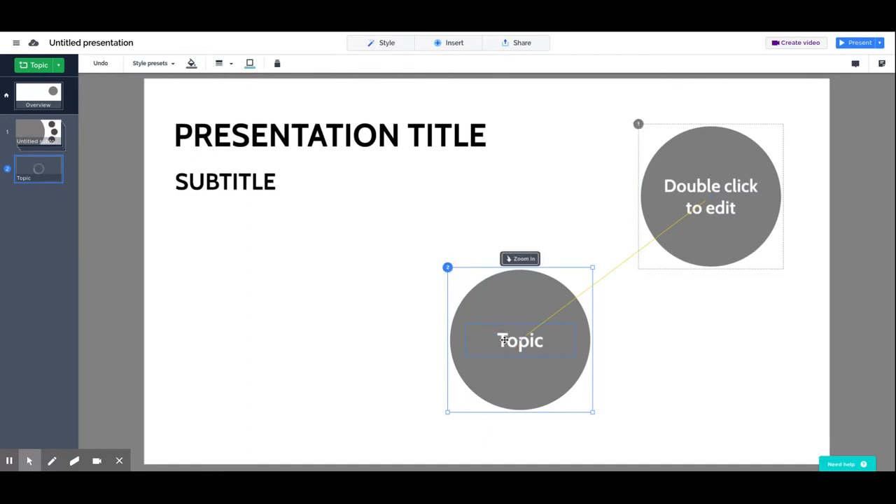
mouse_move(523, 359)
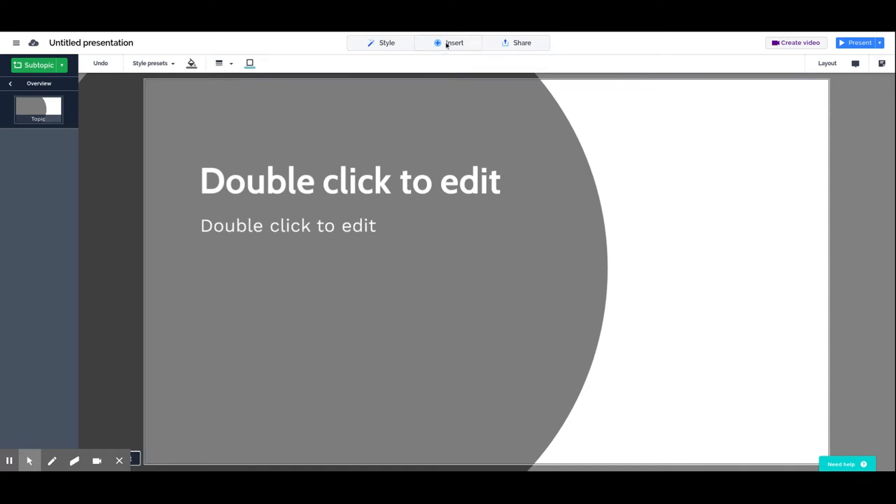
Show the Insert menu's content options inside the Topic page.
left_click(455, 43)
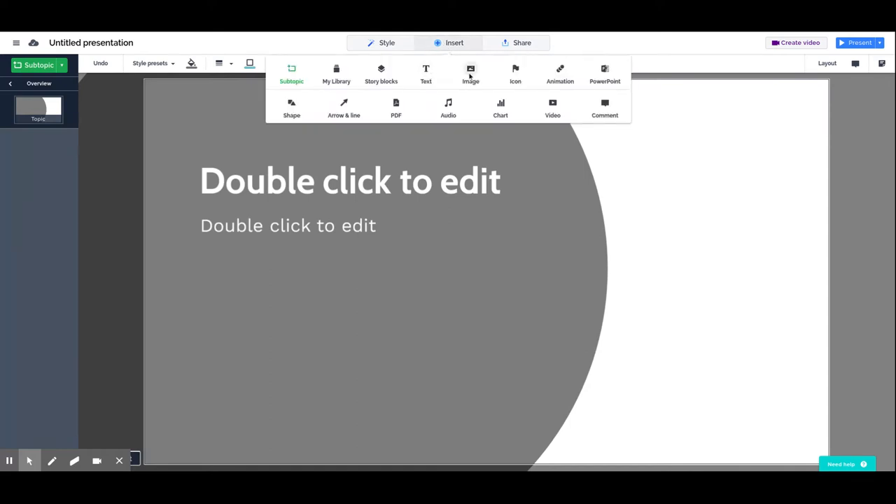
mouse_move(560, 70)
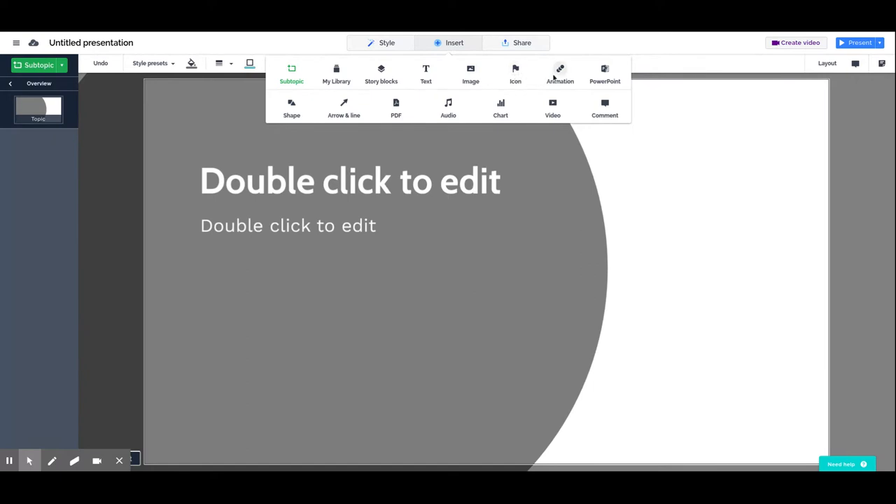
mouse_move(381, 73)
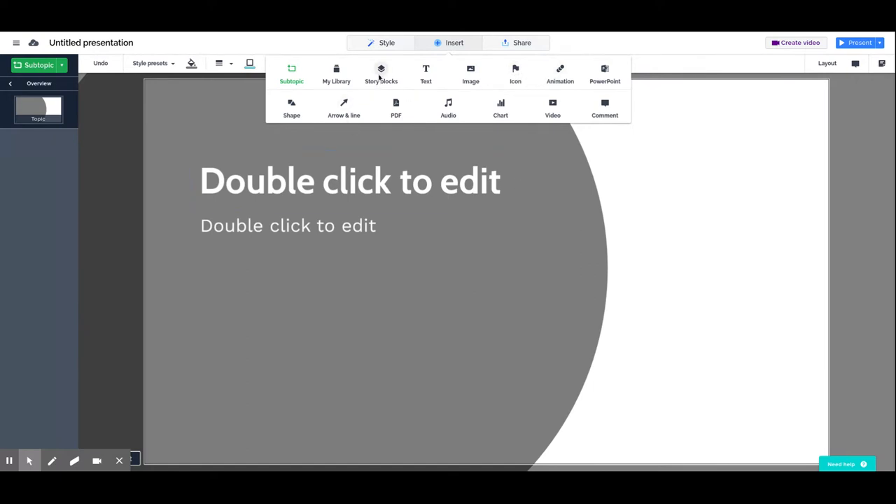
mouse_move(470, 70)
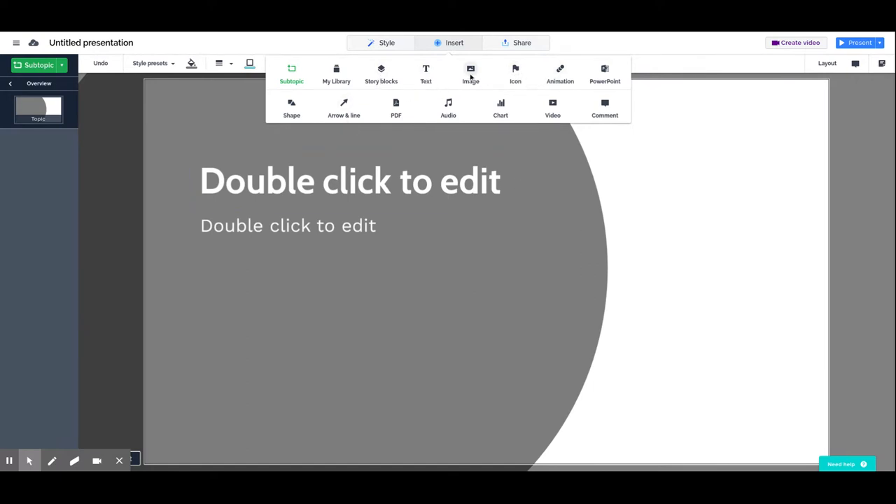
mouse_move(425, 73)
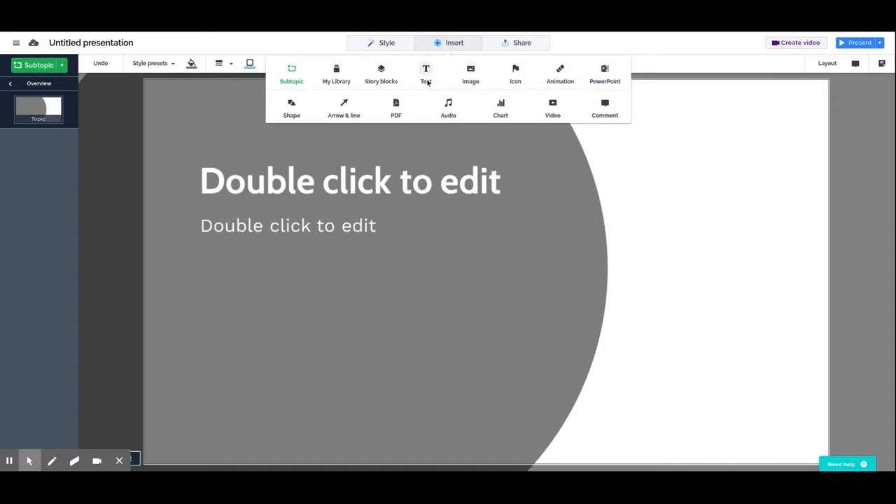
mouse_move(471, 73)
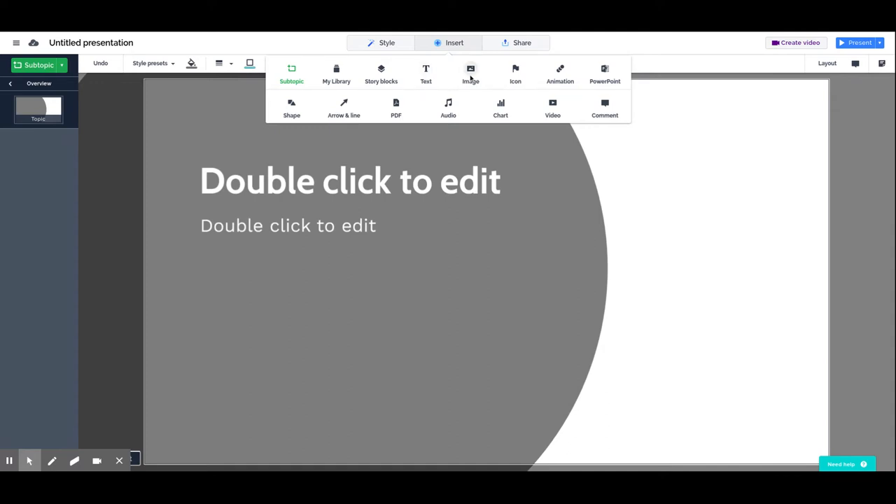
mouse_move(515, 70)
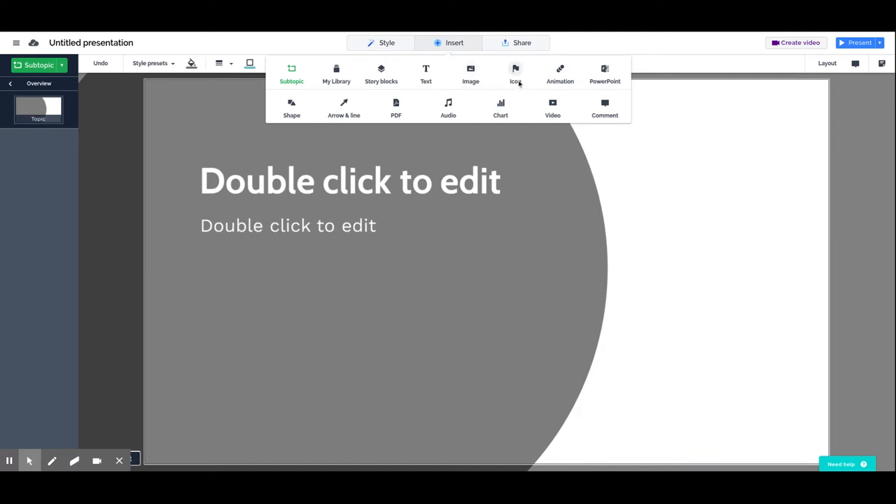
mouse_move(494, 151)
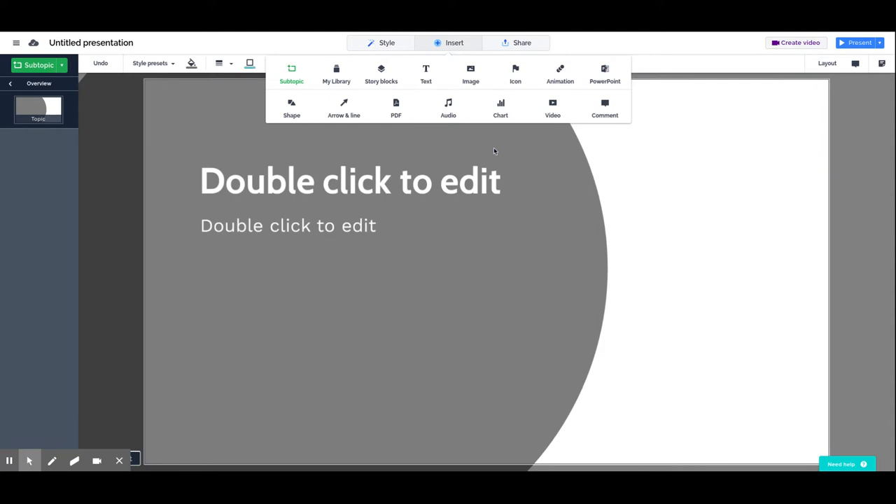
left_click(350, 110)
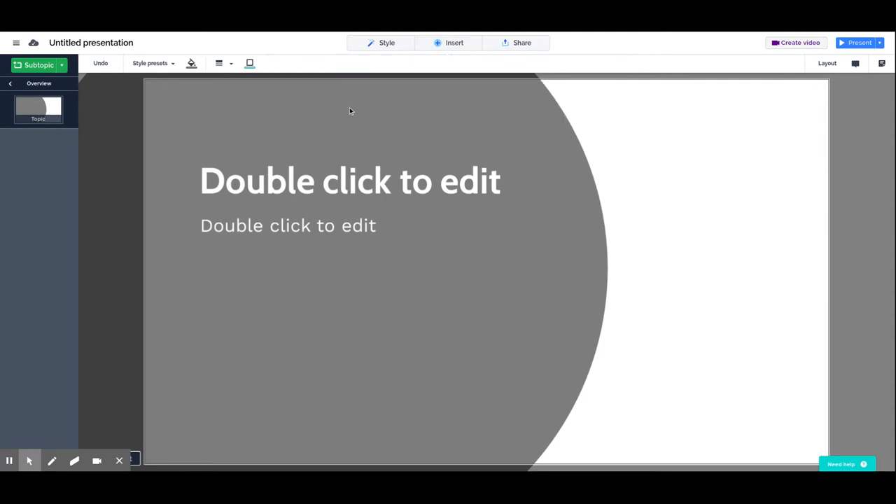
mouse_move(337, 99)
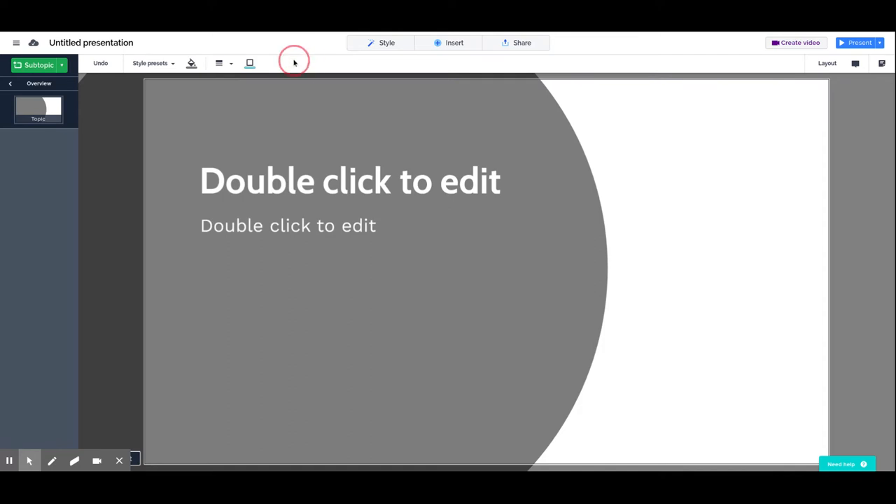
mouse_move(514, 66)
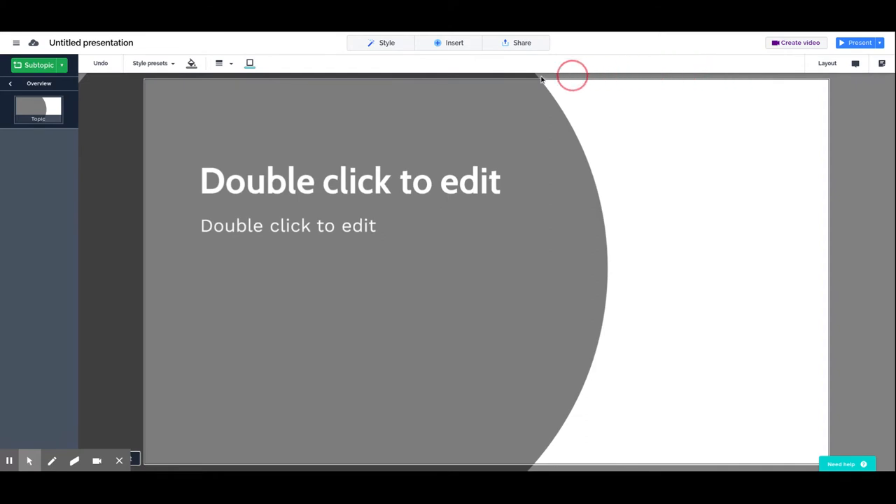
mouse_move(294, 66)
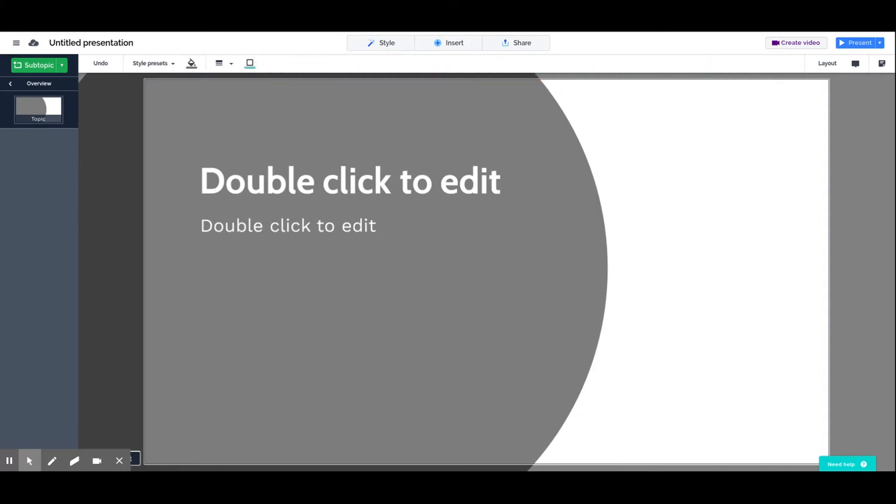
mouse_move(295, 65)
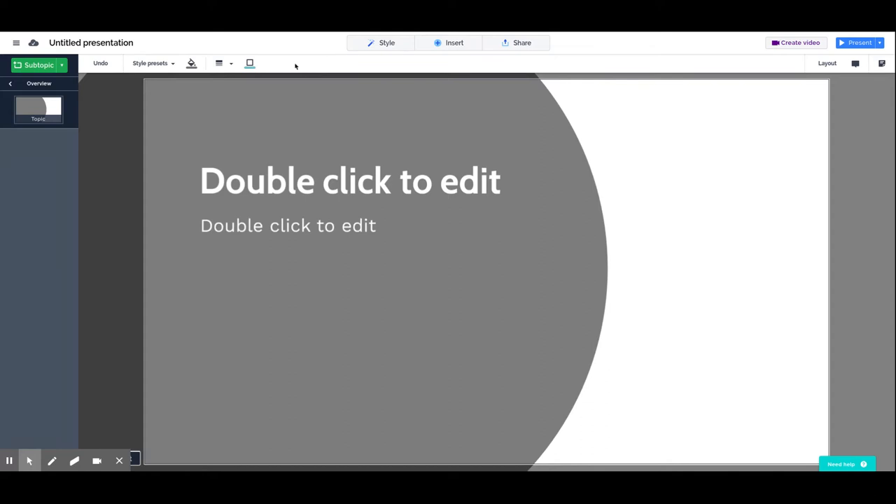
mouse_move(362, 164)
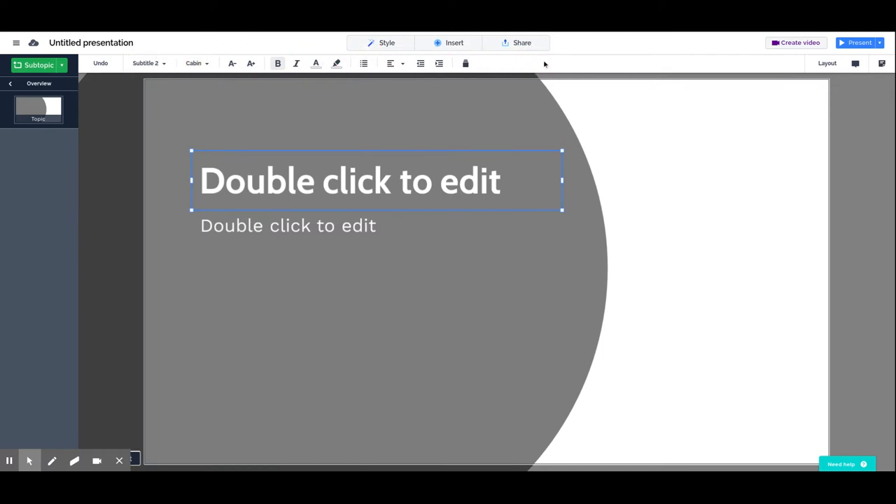
mouse_move(317, 132)
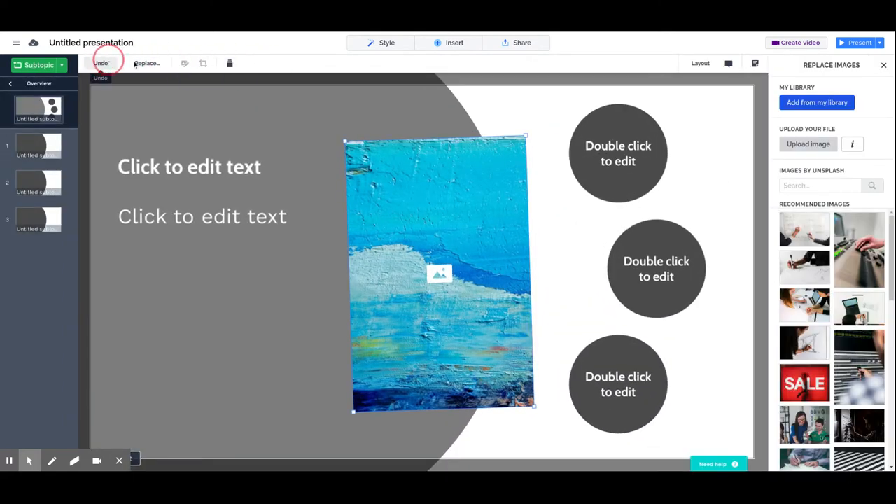
mouse_move(229, 63)
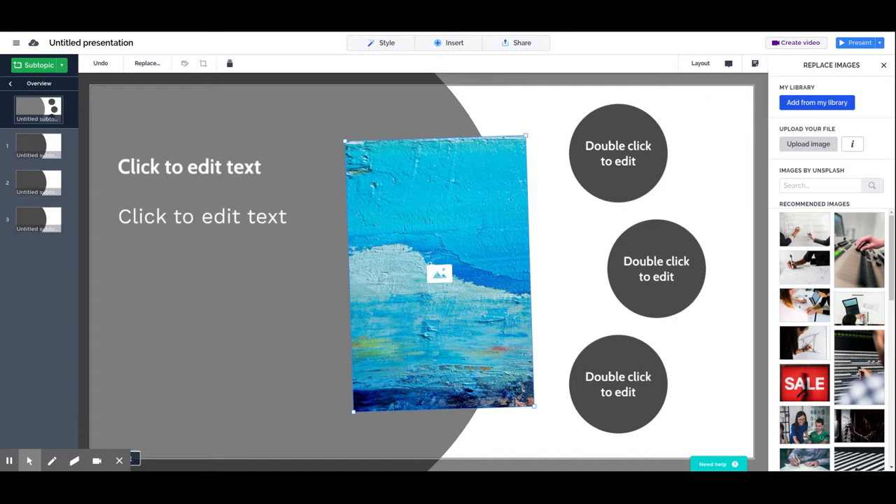
mouse_move(587, 53)
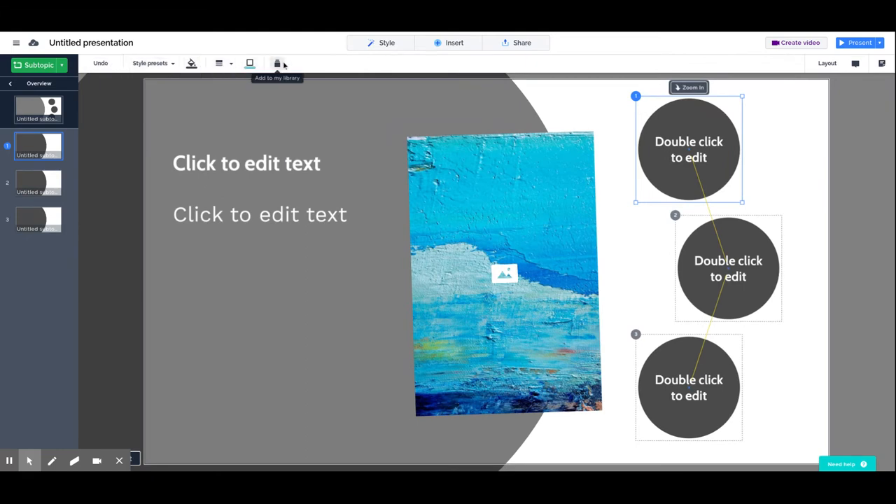
mouse_move(378, 238)
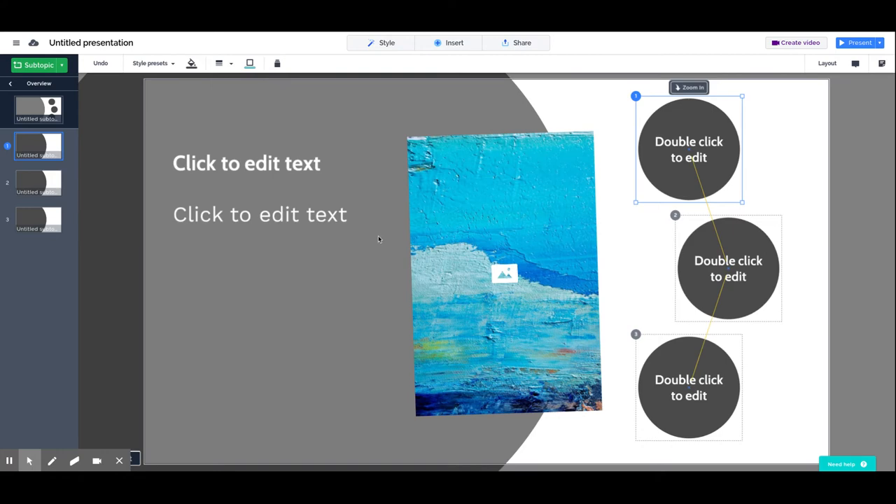
left_click(378, 239)
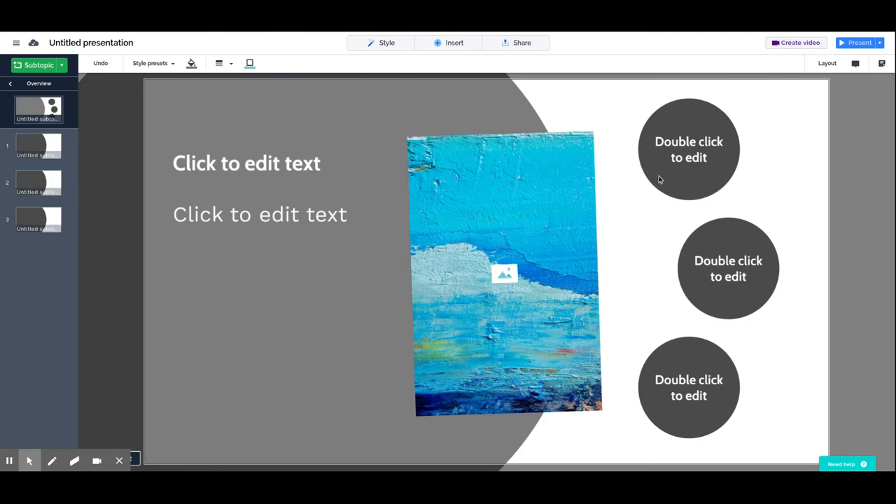
right_click(689, 143)
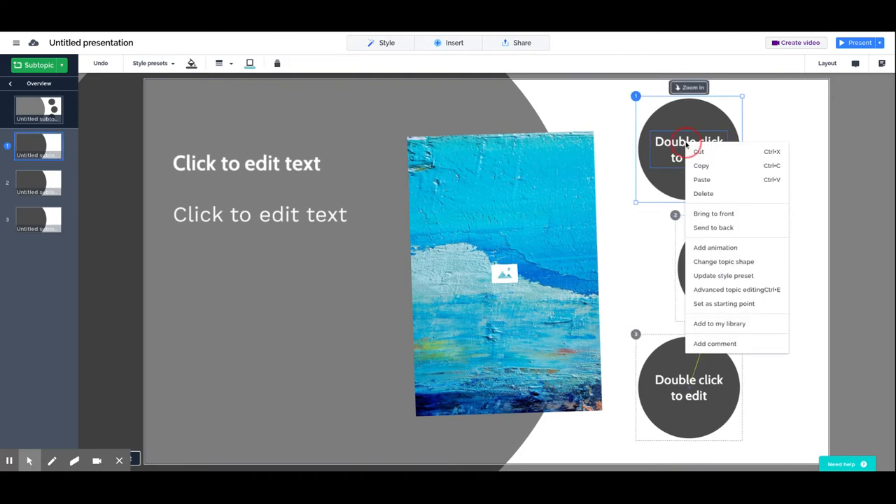
mouse_move(724, 289)
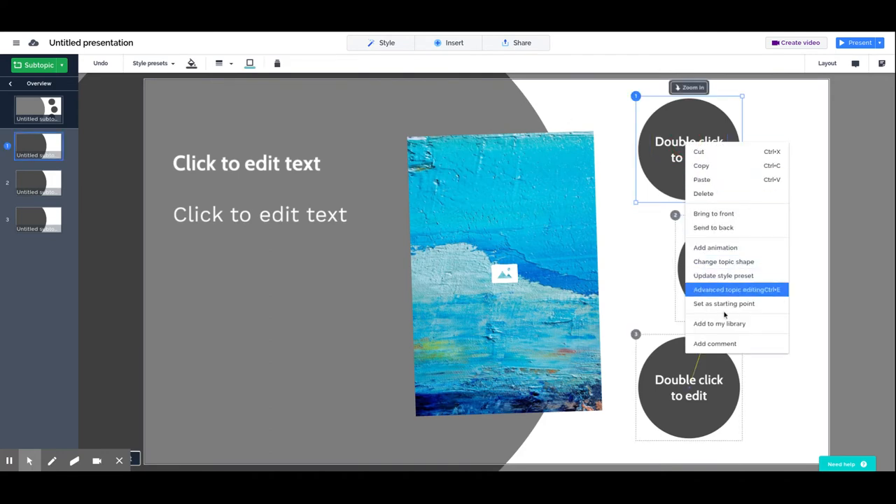
mouse_move(719, 324)
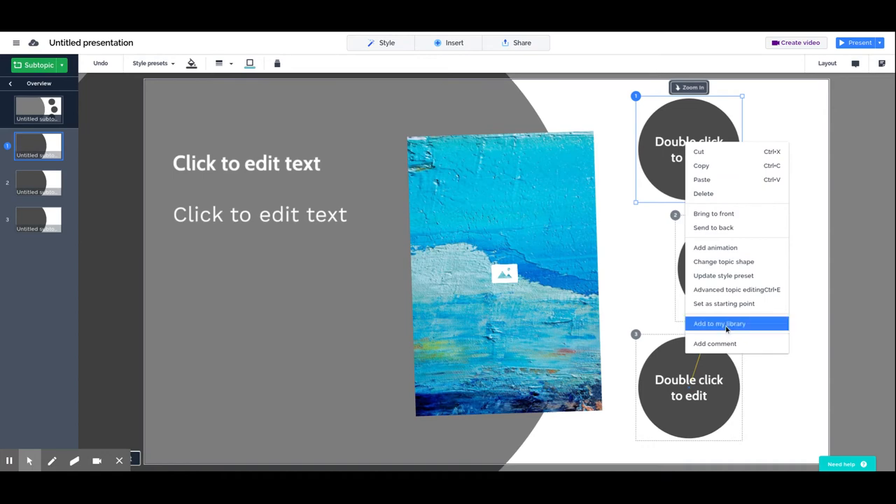
mouse_move(714, 247)
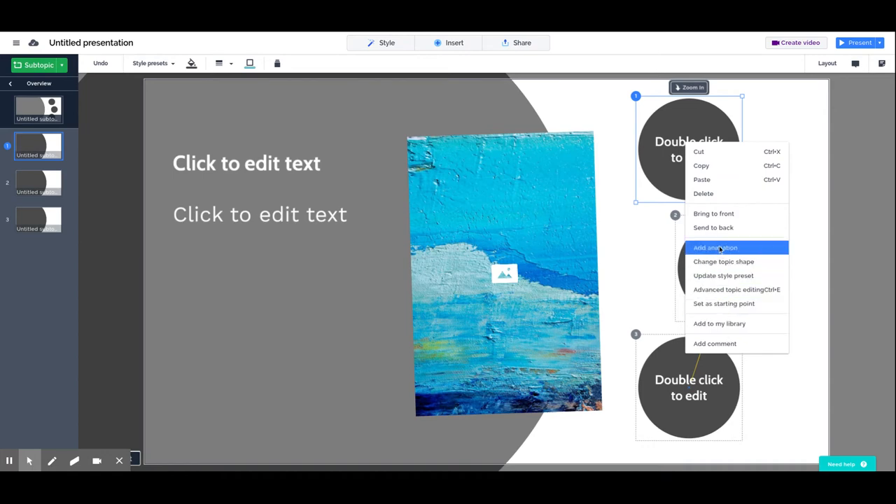
mouse_move(723, 275)
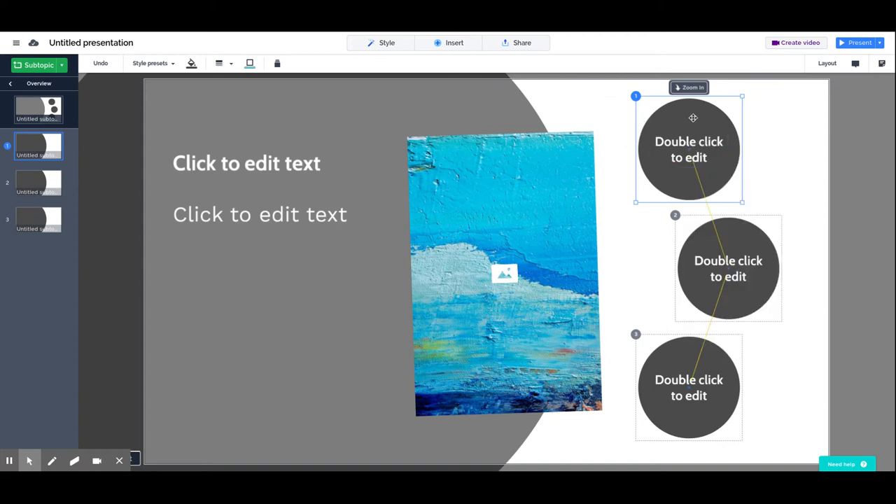
mouse_move(604, 103)
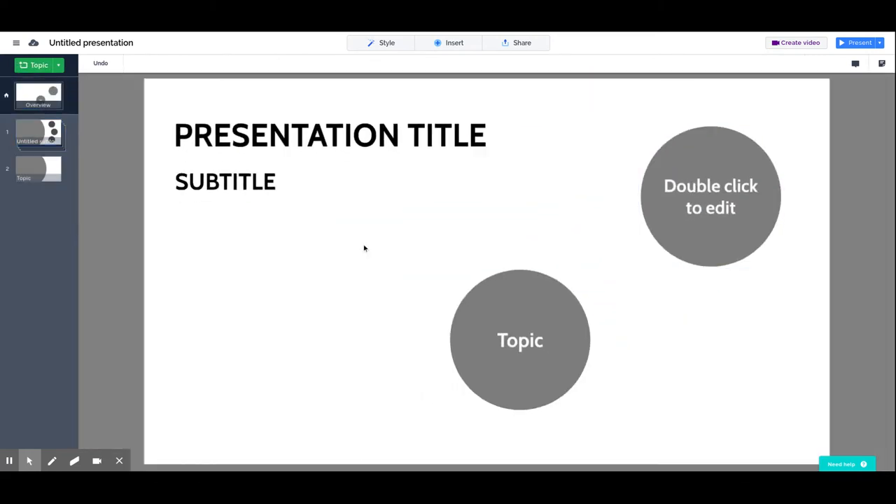
mouse_move(779, 76)
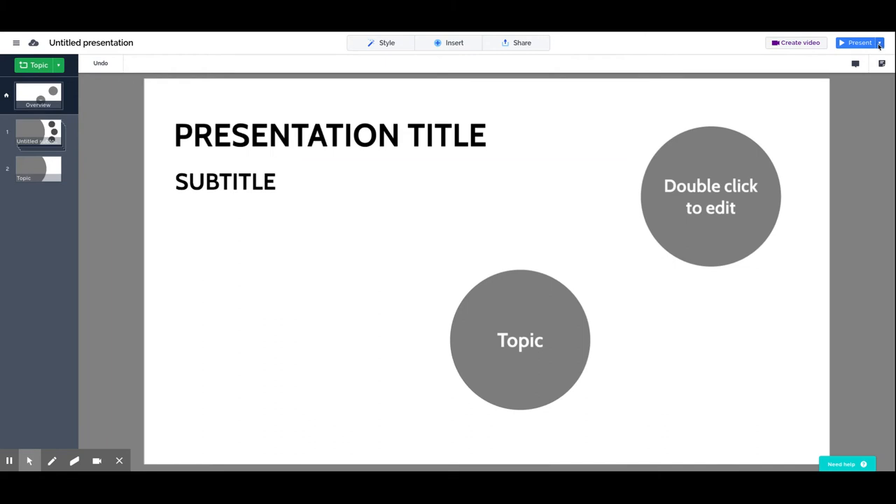
View the Present dropdown's playback options on the overview, then dismiss it.
left_click(879, 43)
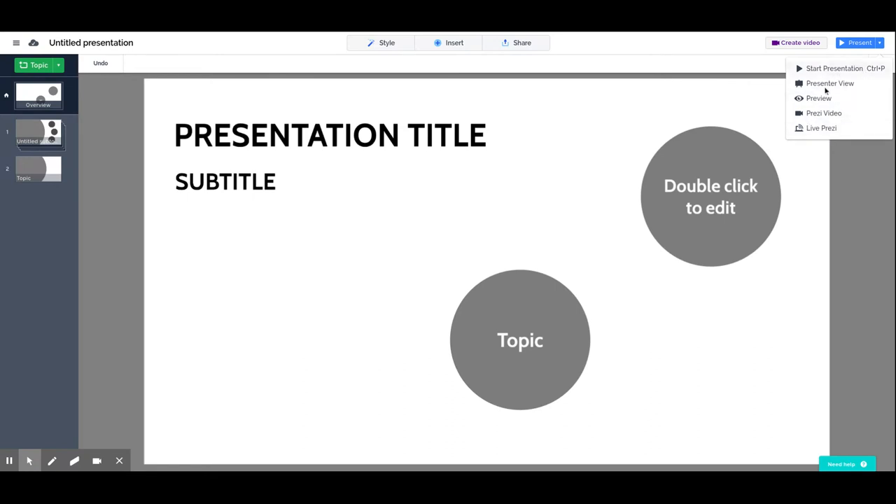
mouse_move(816, 132)
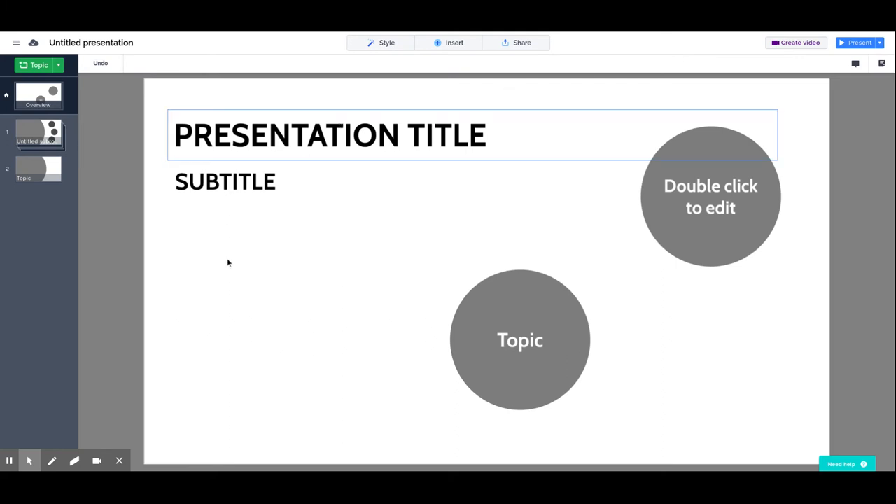
left_click(341, 172)
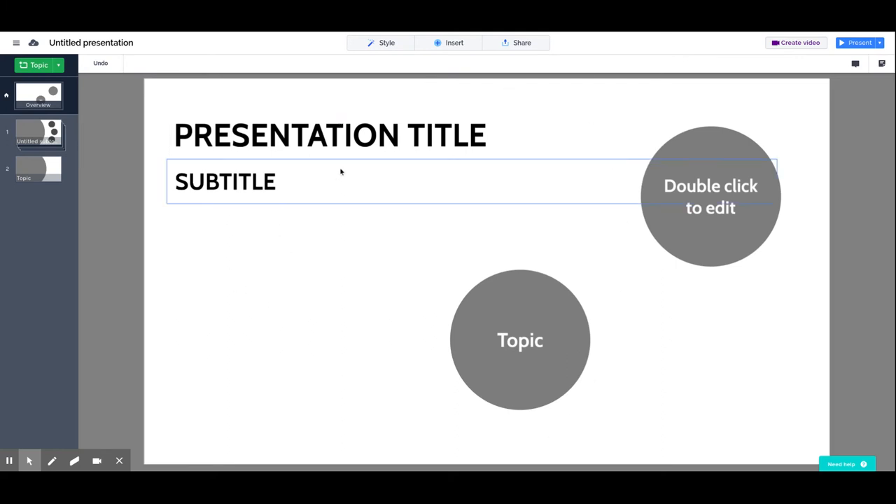
left_click(859, 43)
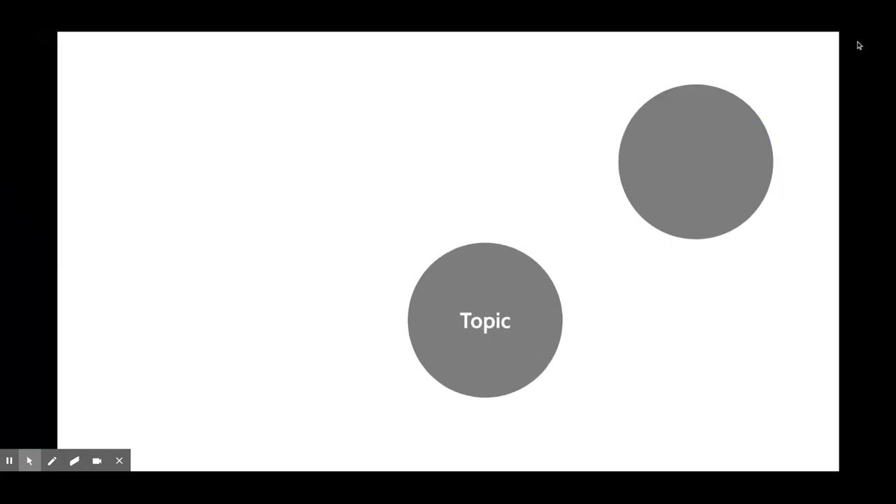
mouse_move(390, 163)
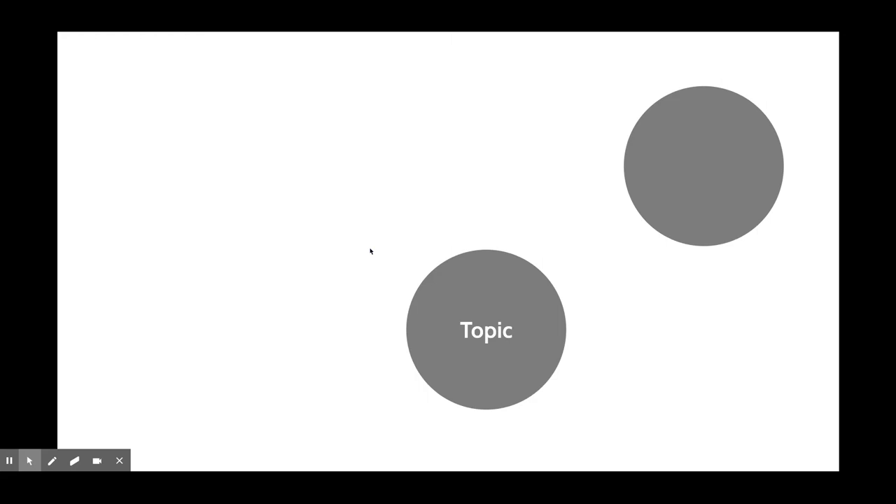
mouse_move(384, 264)
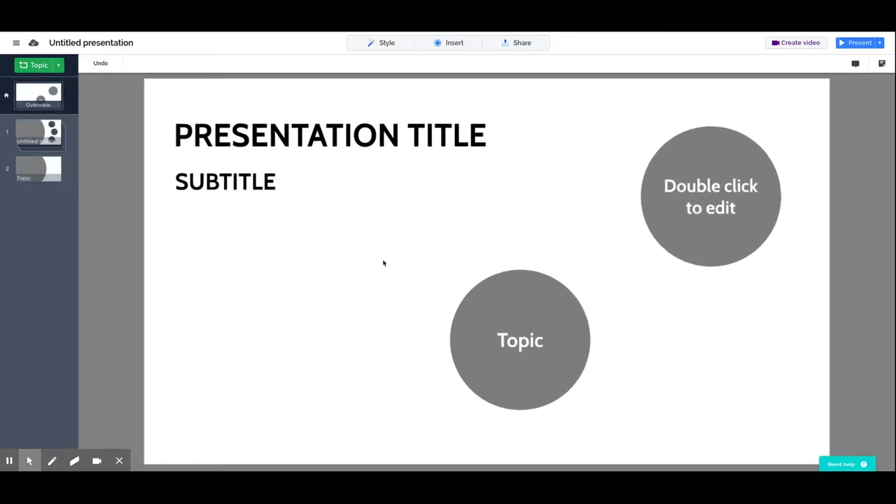
left_click_drag(520, 339, 370, 317)
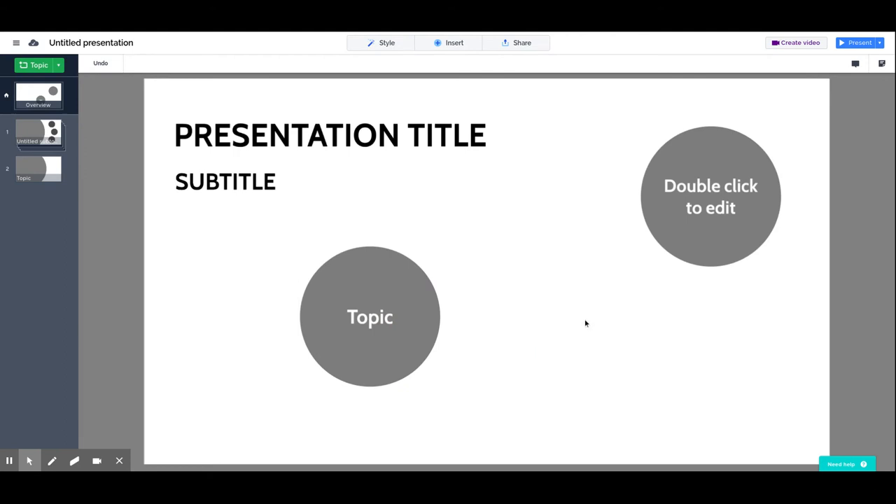
left_click(369, 317)
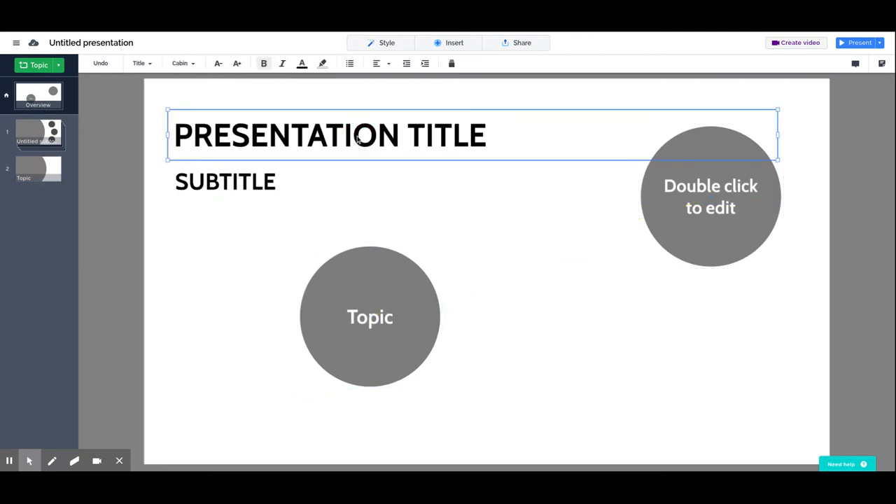
mouse_move(229, 283)
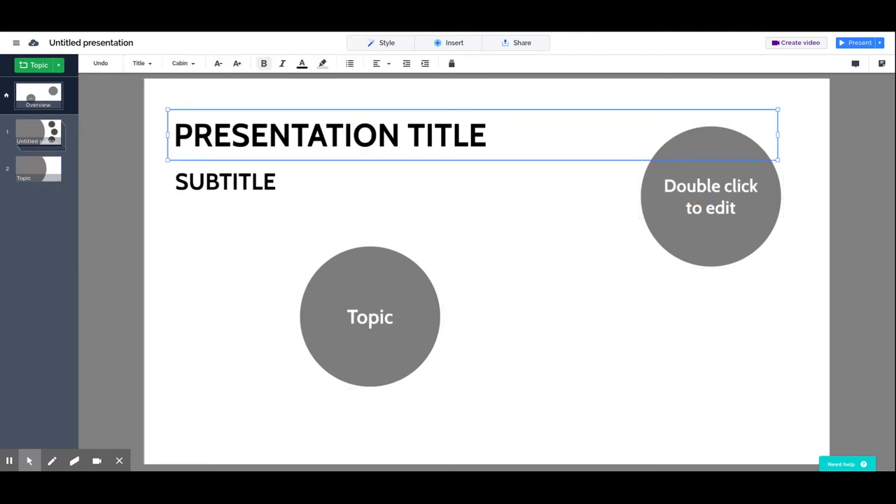
left_click(238, 189)
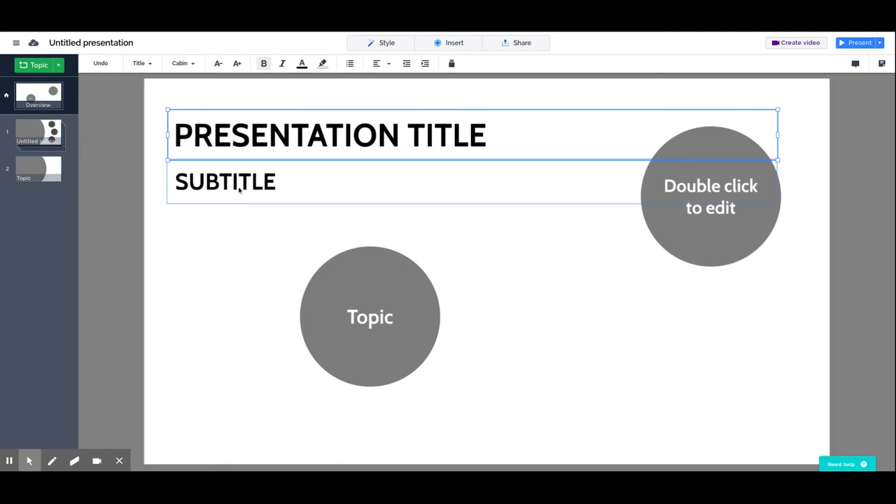
left_click(370, 316)
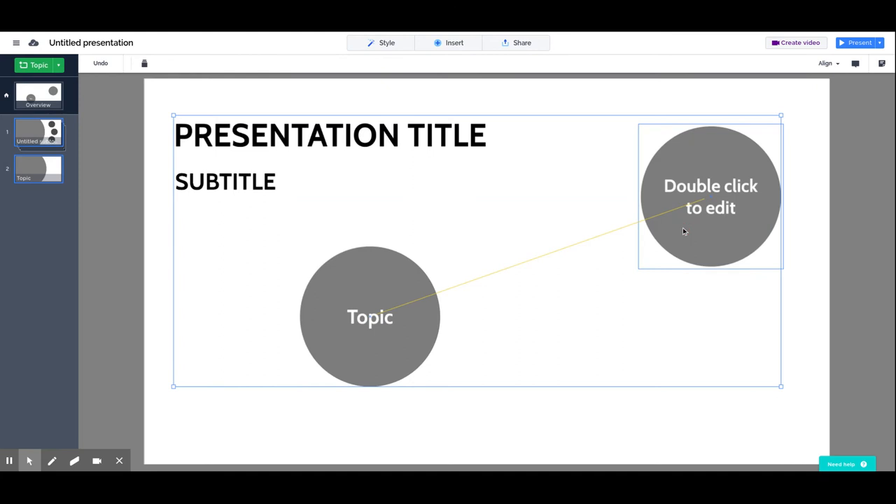
left_click(466, 102)
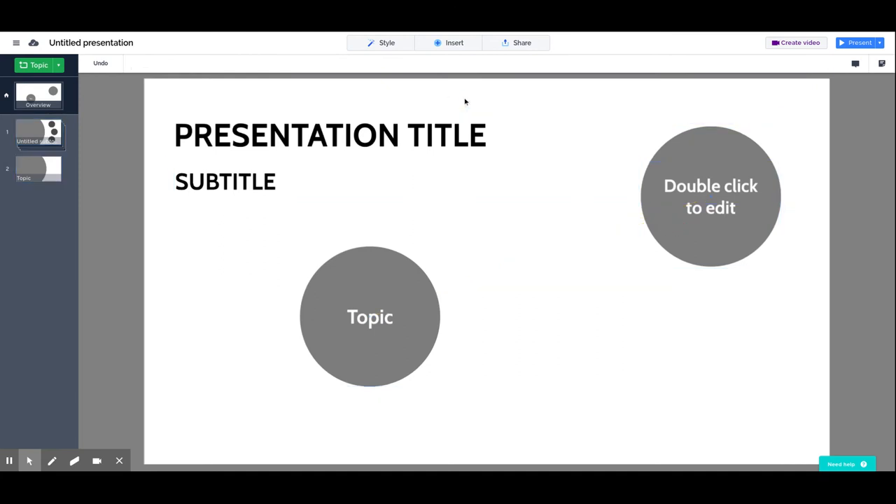
mouse_move(216, 106)
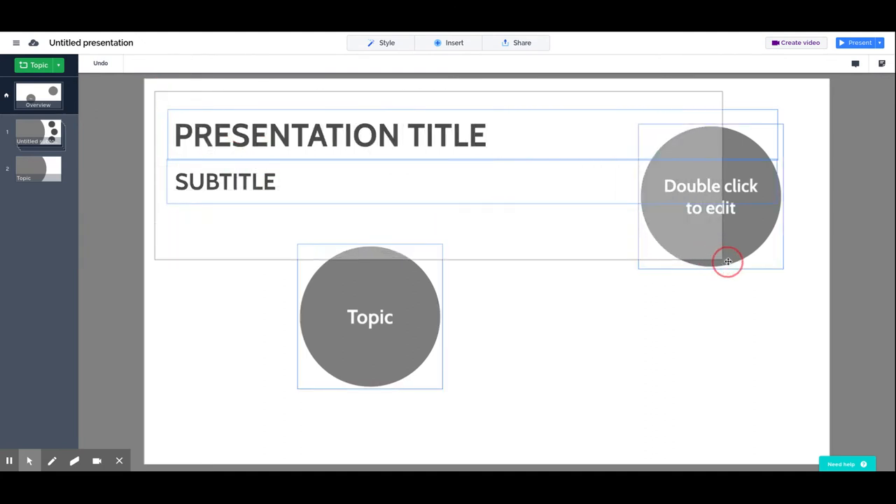
left_click_drag(728, 262, 773, 389)
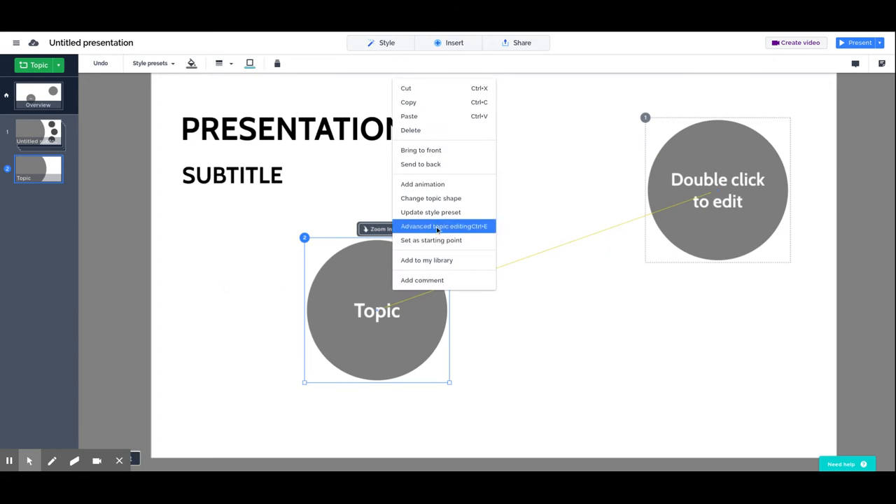
mouse_move(409, 102)
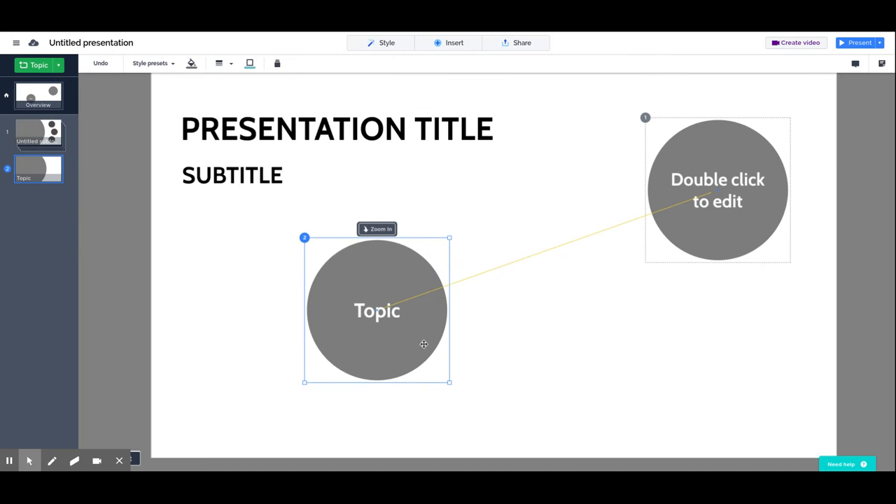
mouse_move(377, 343)
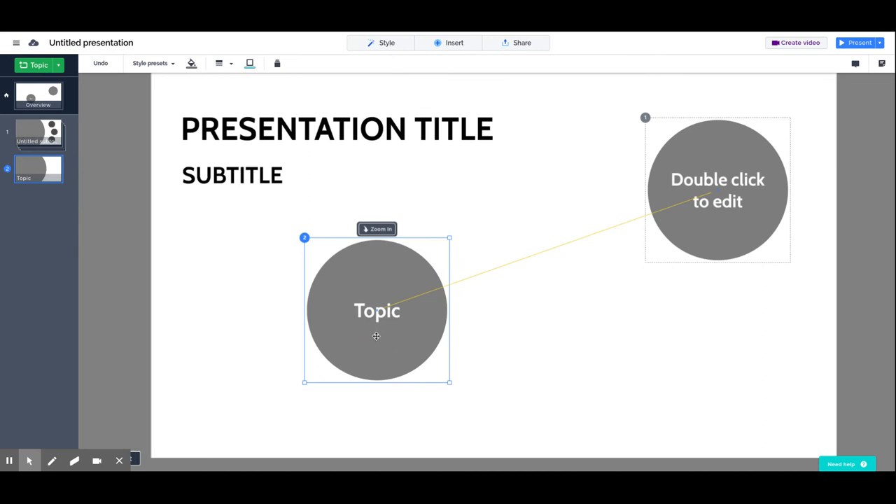
mouse_move(377, 338)
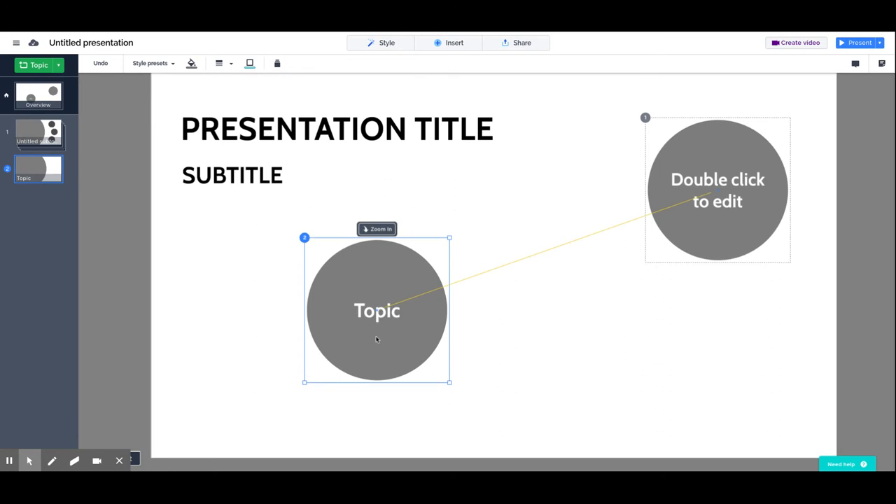
mouse_move(377, 340)
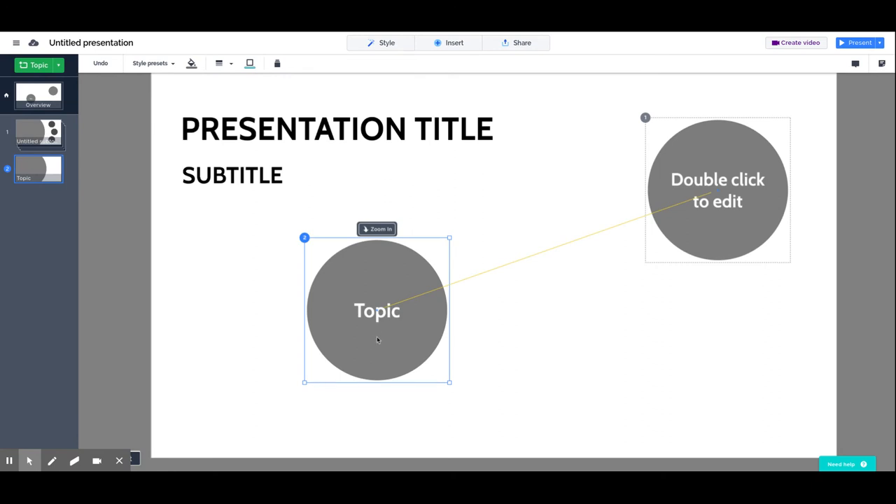
Copy the Topic circle and drag the pasted copy to a new position.
left_click(534, 380)
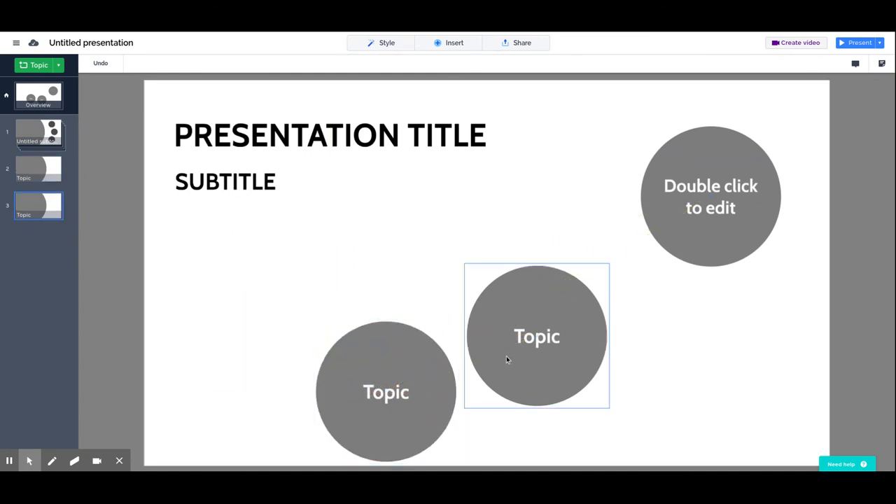
left_click_drag(536, 336, 660, 382)
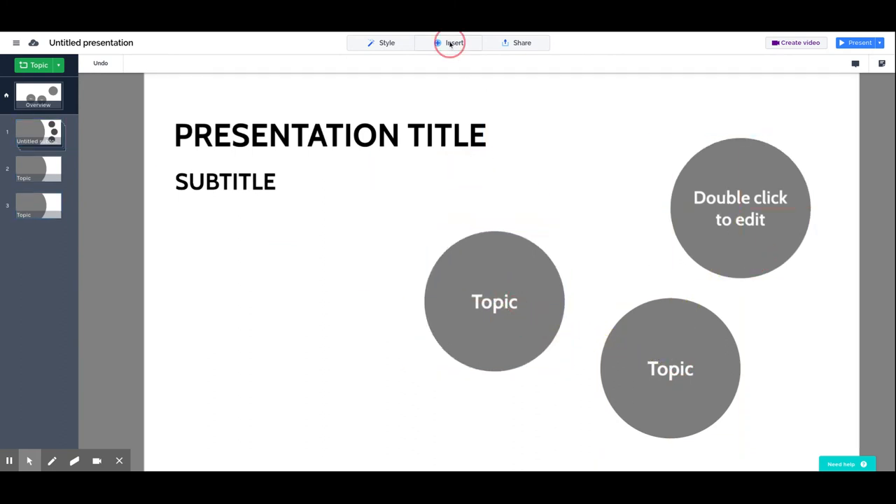
Add the recommended whiteboard photo to the canvas from Insert.
left_click(453, 42)
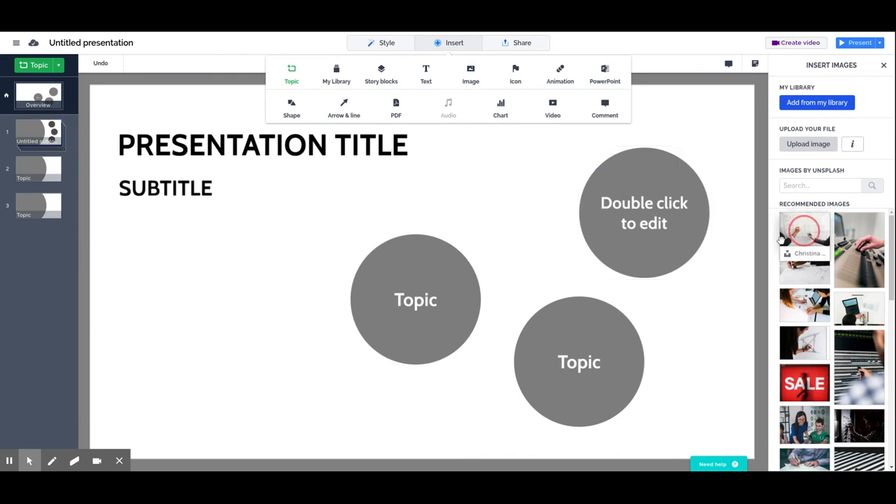
left_click(804, 231)
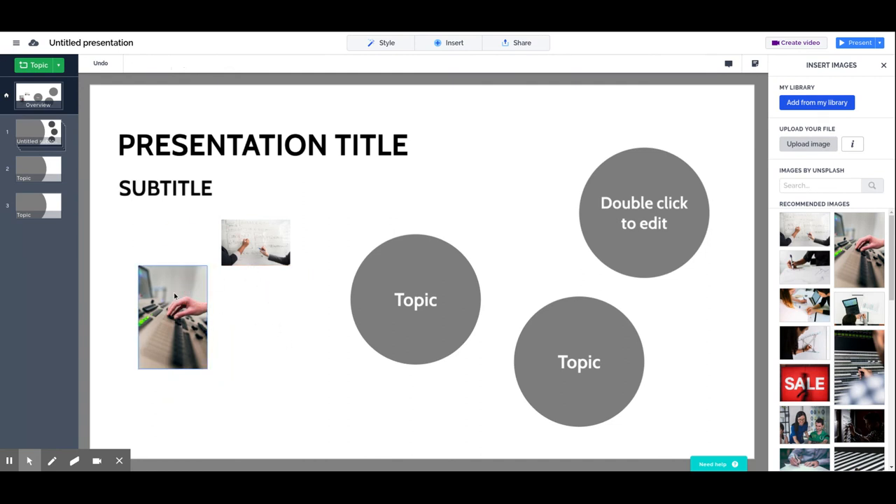
Group the whiteboard and keyboard photos together.
left_click(255, 242)
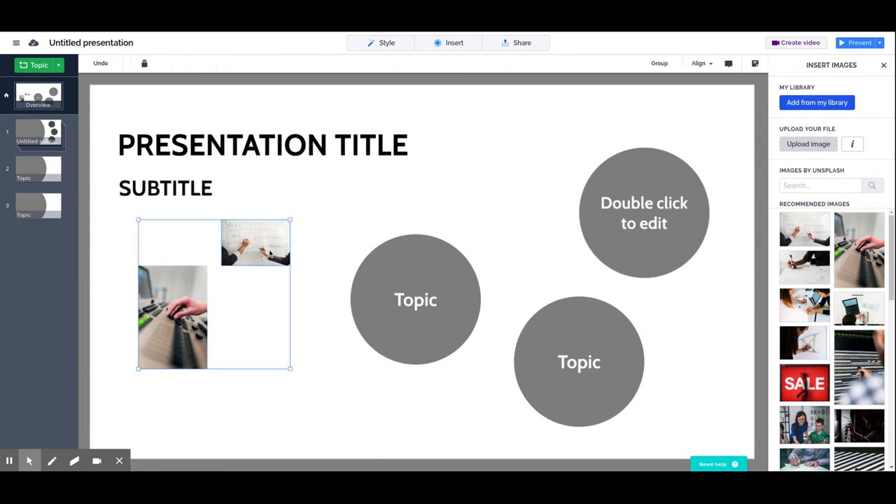
right_click(255, 245)
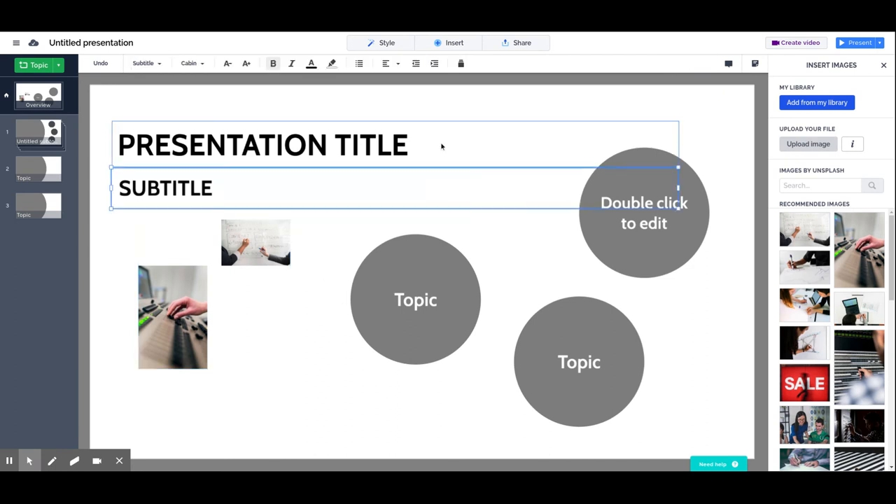
left_click(274, 279)
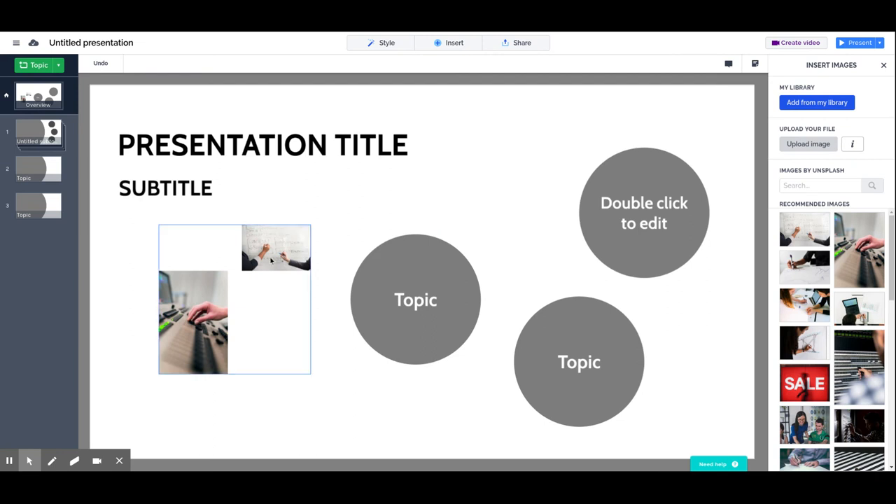
Reposition the whiteboard photo inside the group beside the keyboard photo.
left_click(275, 247)
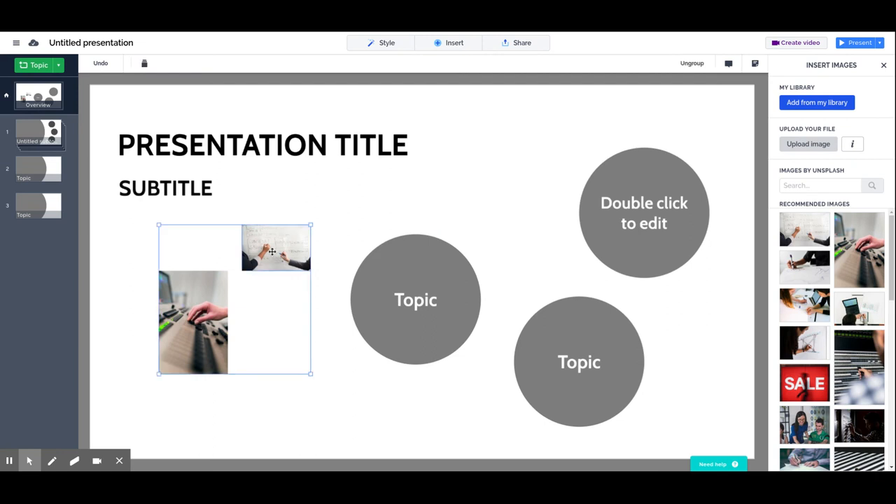
left_click(273, 249)
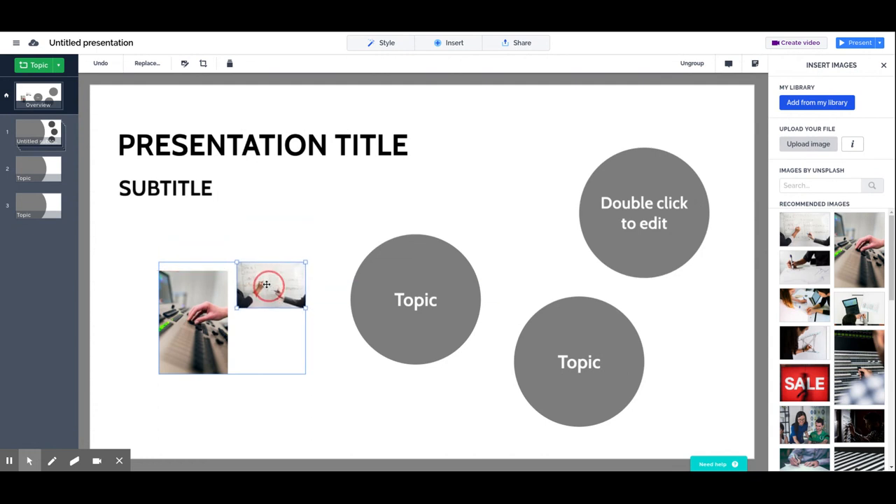
left_click_drag(266, 284, 243, 270)
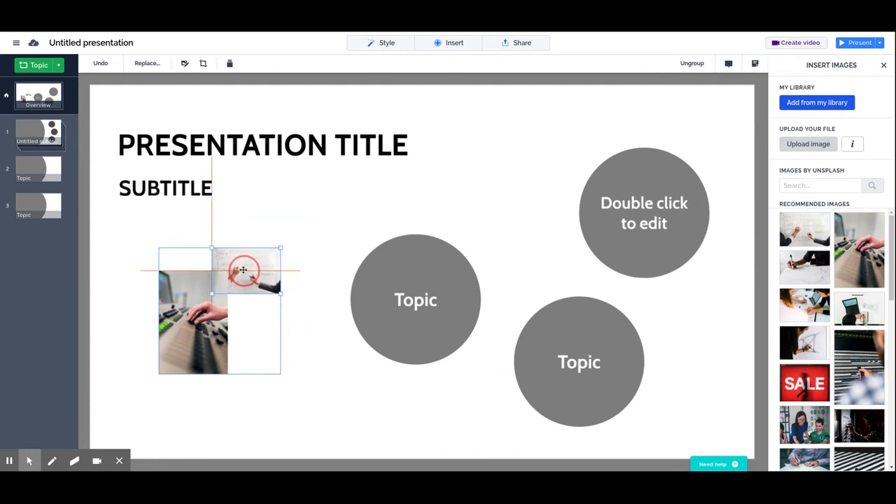
left_click_drag(243, 270, 263, 273)
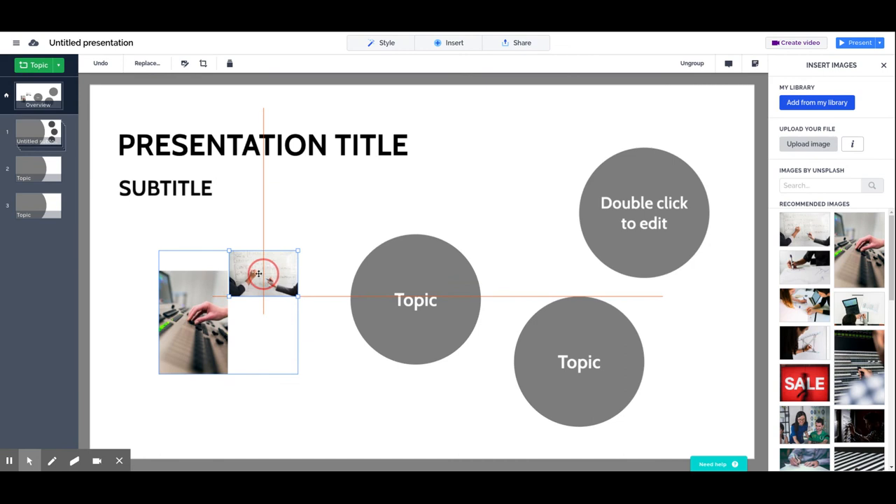